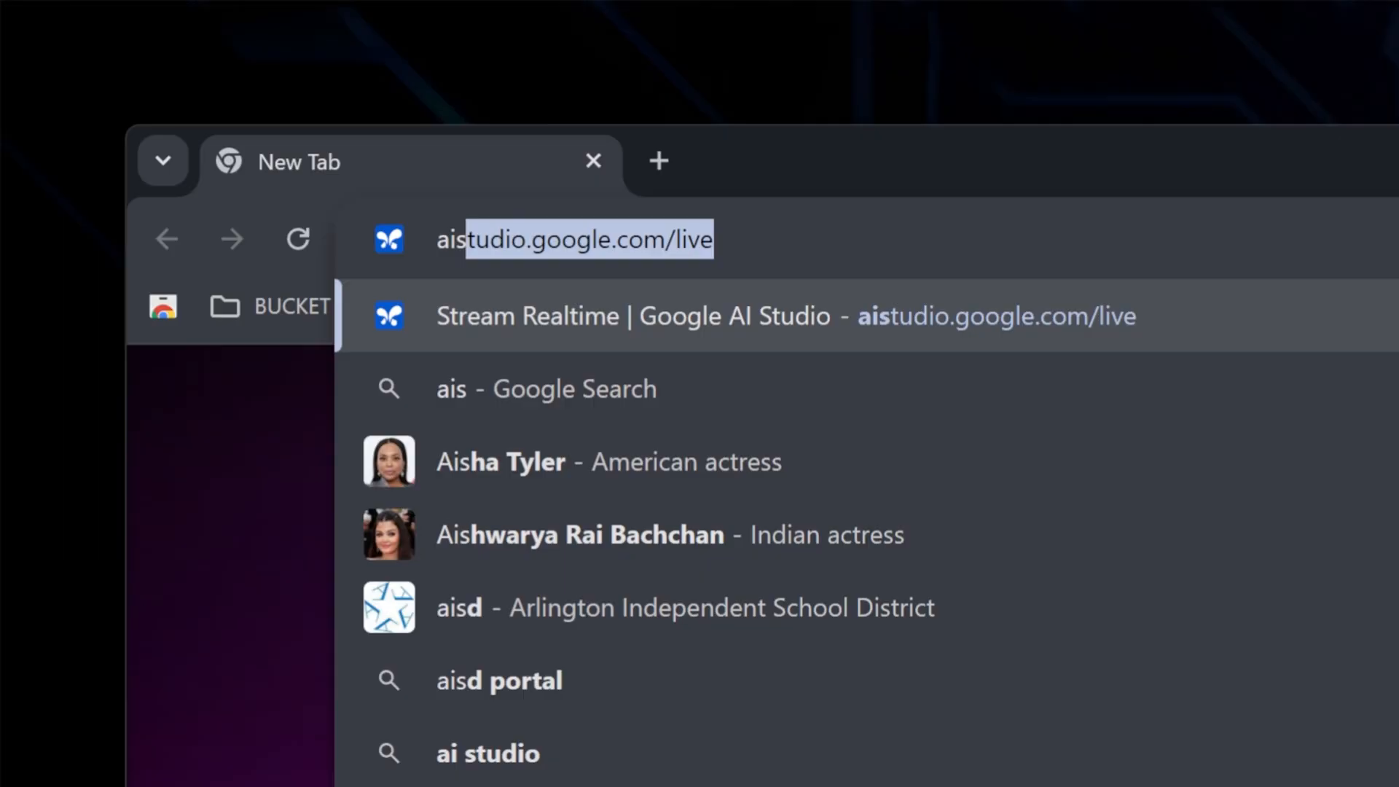
Load aistudio.google. in Chrome to reach the API keys page
text(aistudio.google.)
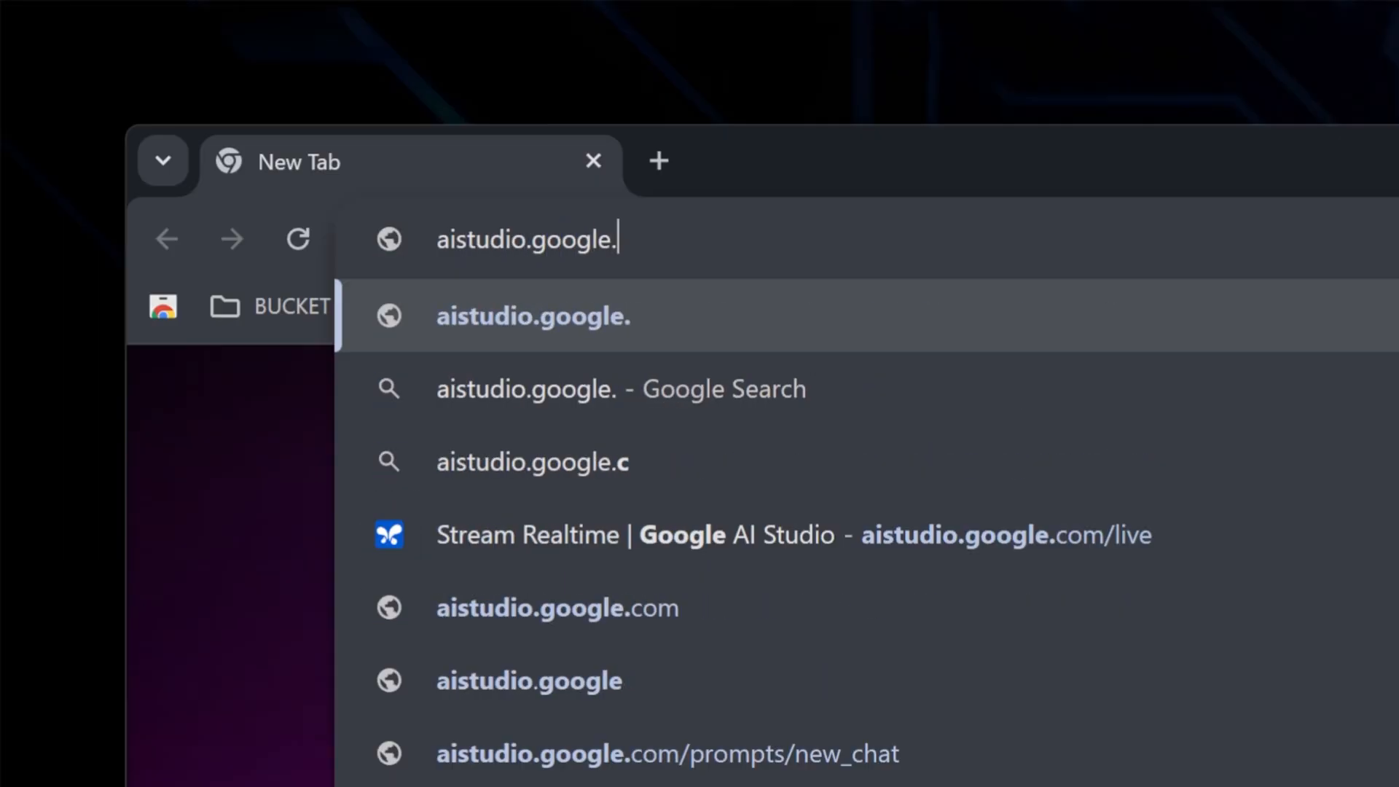
key(Enter)
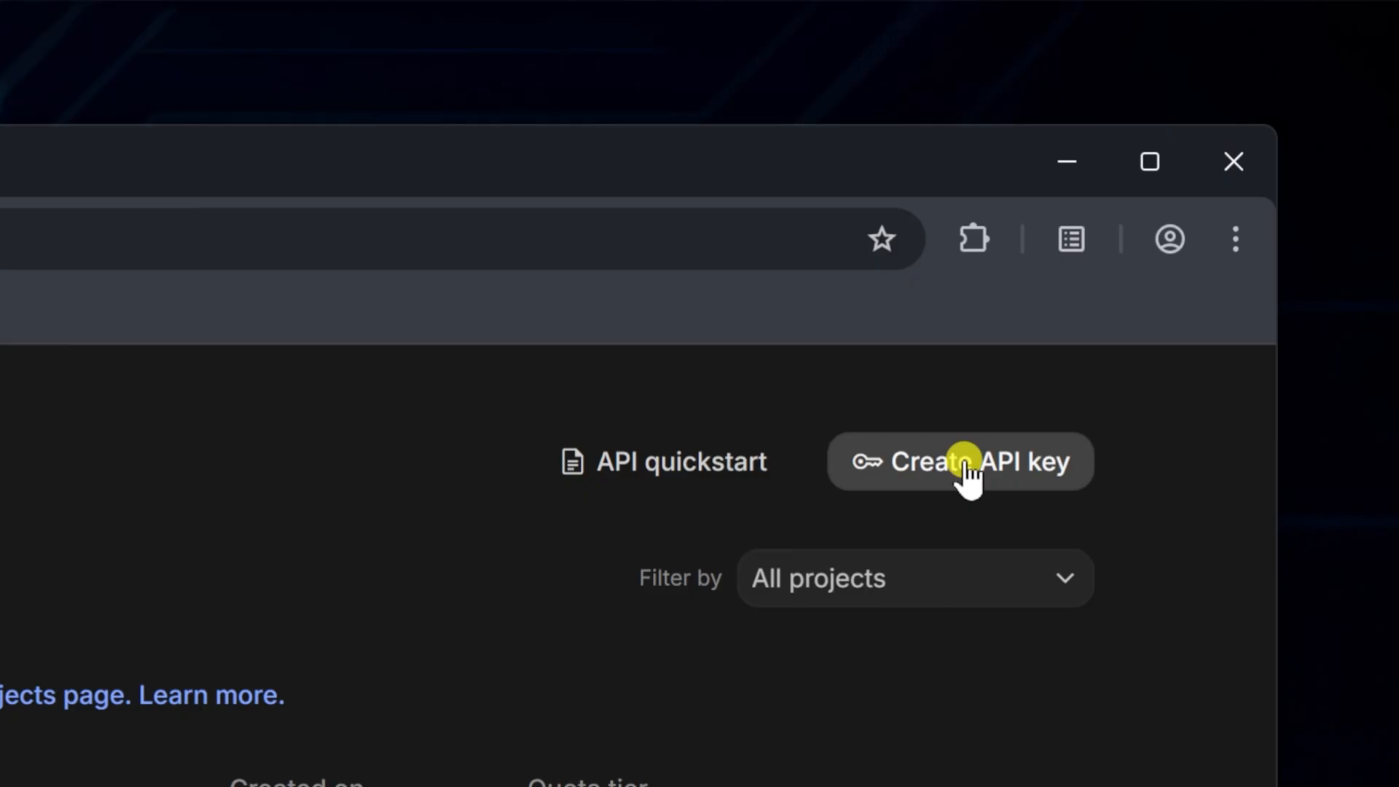
Start a new API key named 'Test API' and assign it to the 'test' project
click(958, 461)
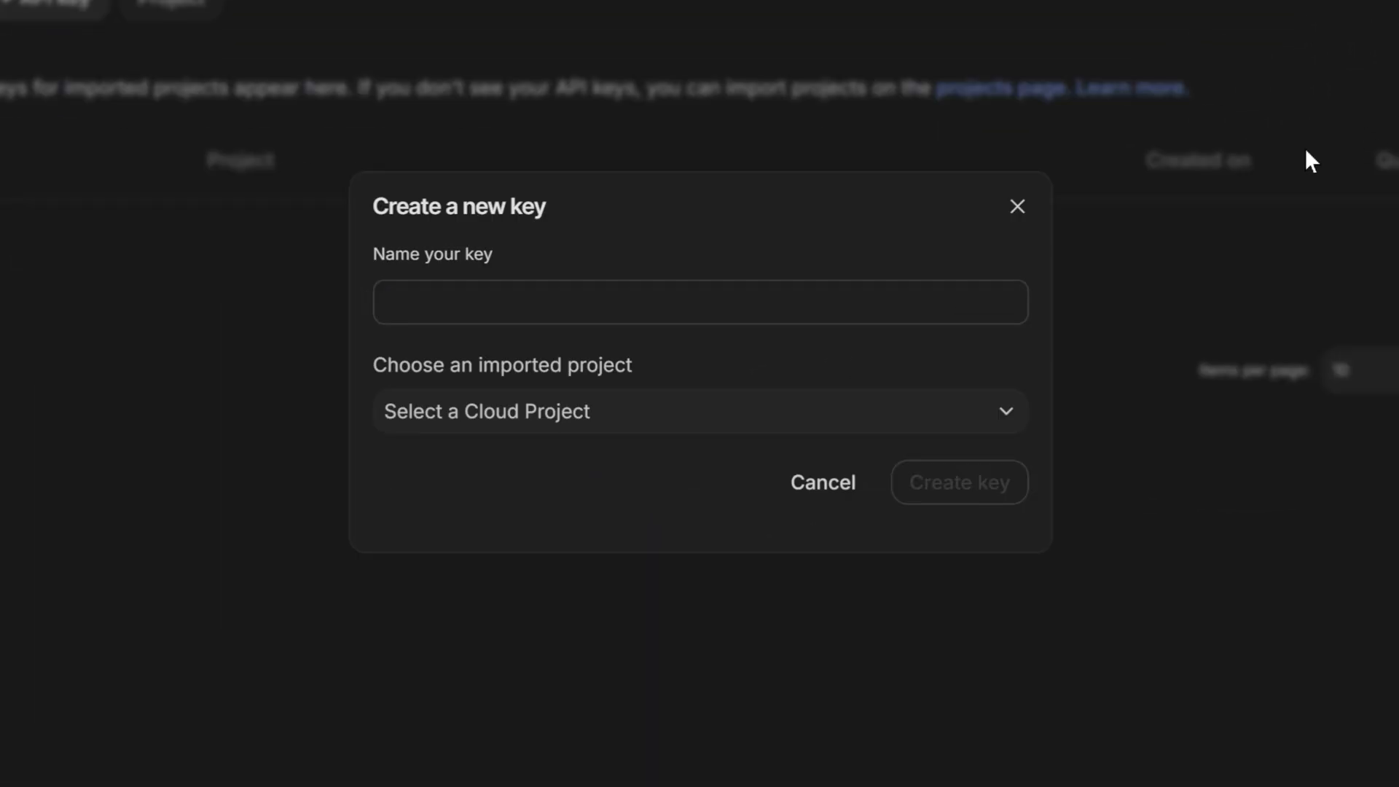
click(699, 301)
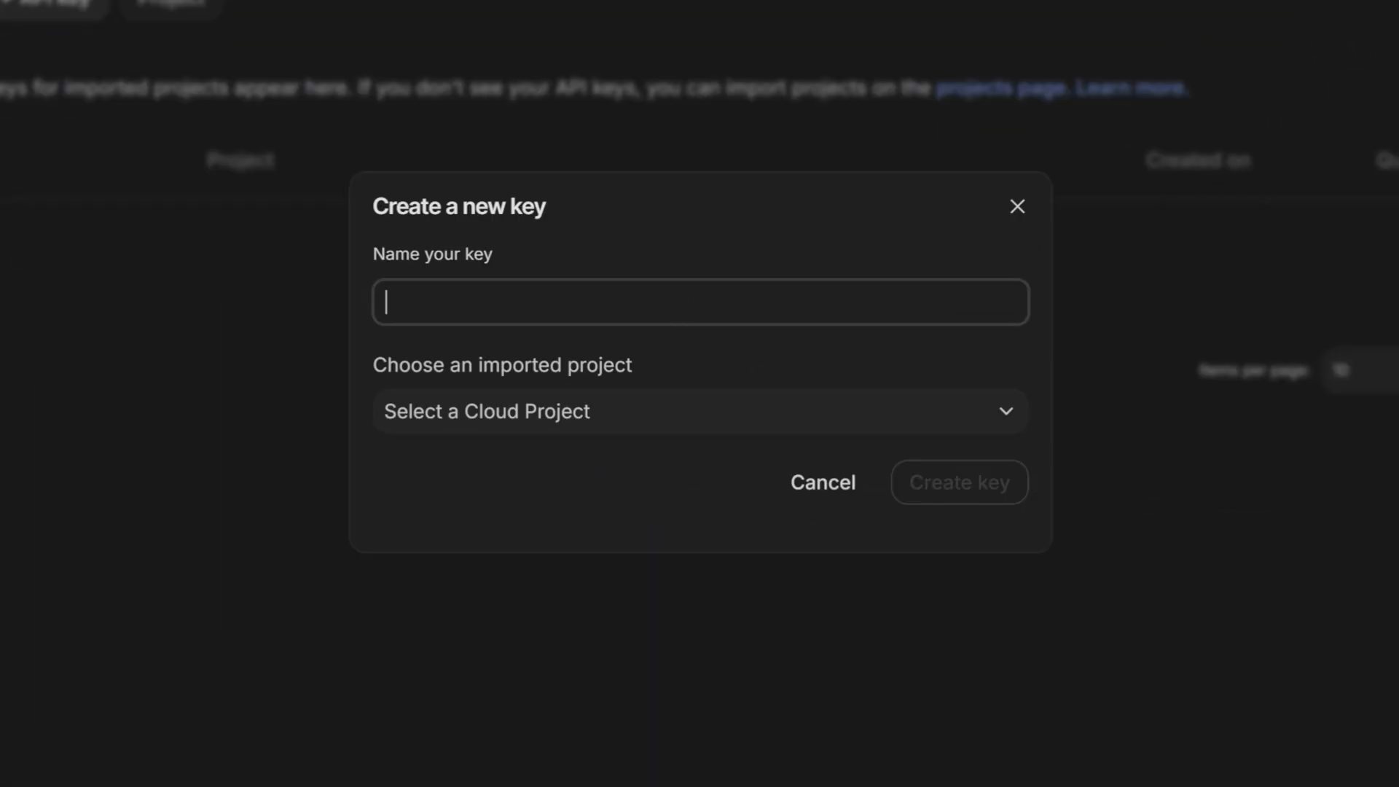
text(Test API)
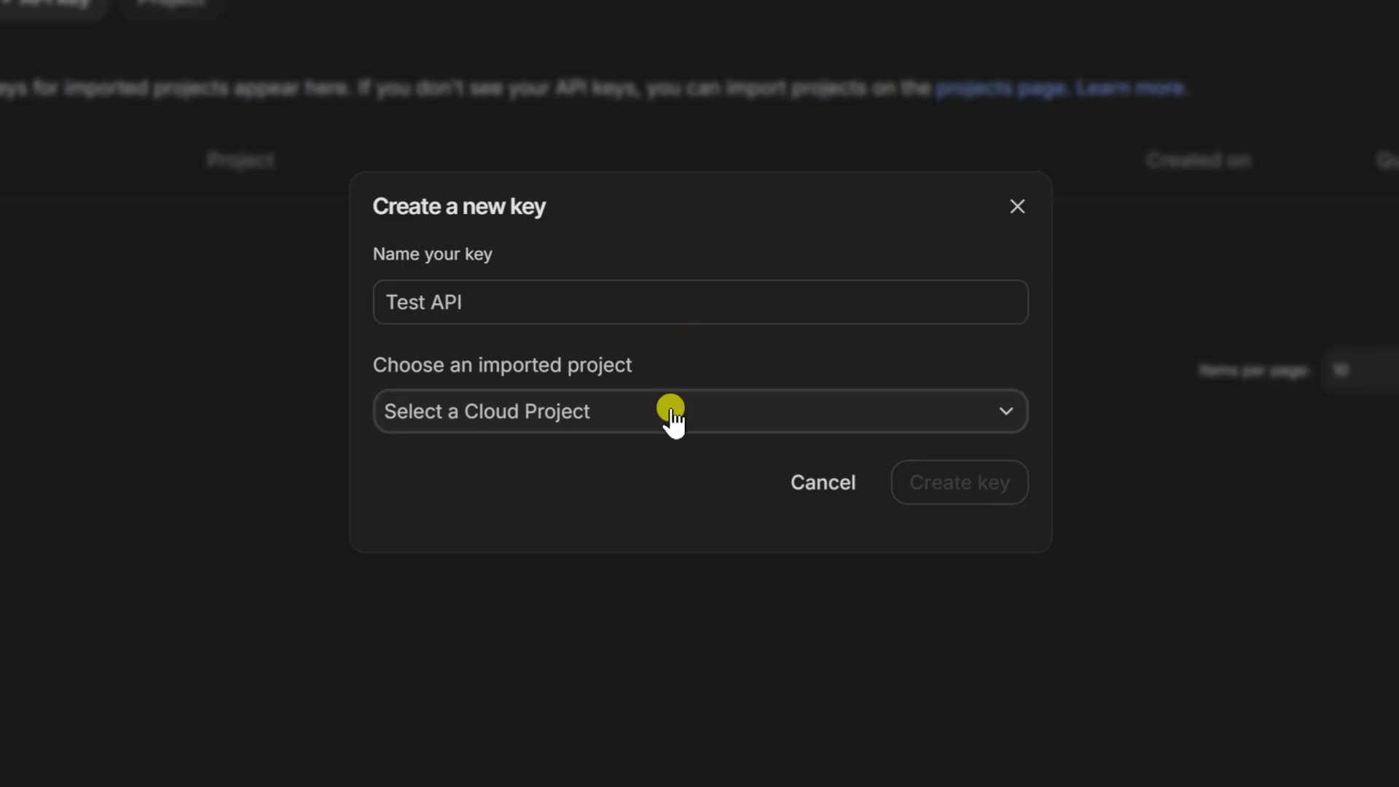
click(698, 410)
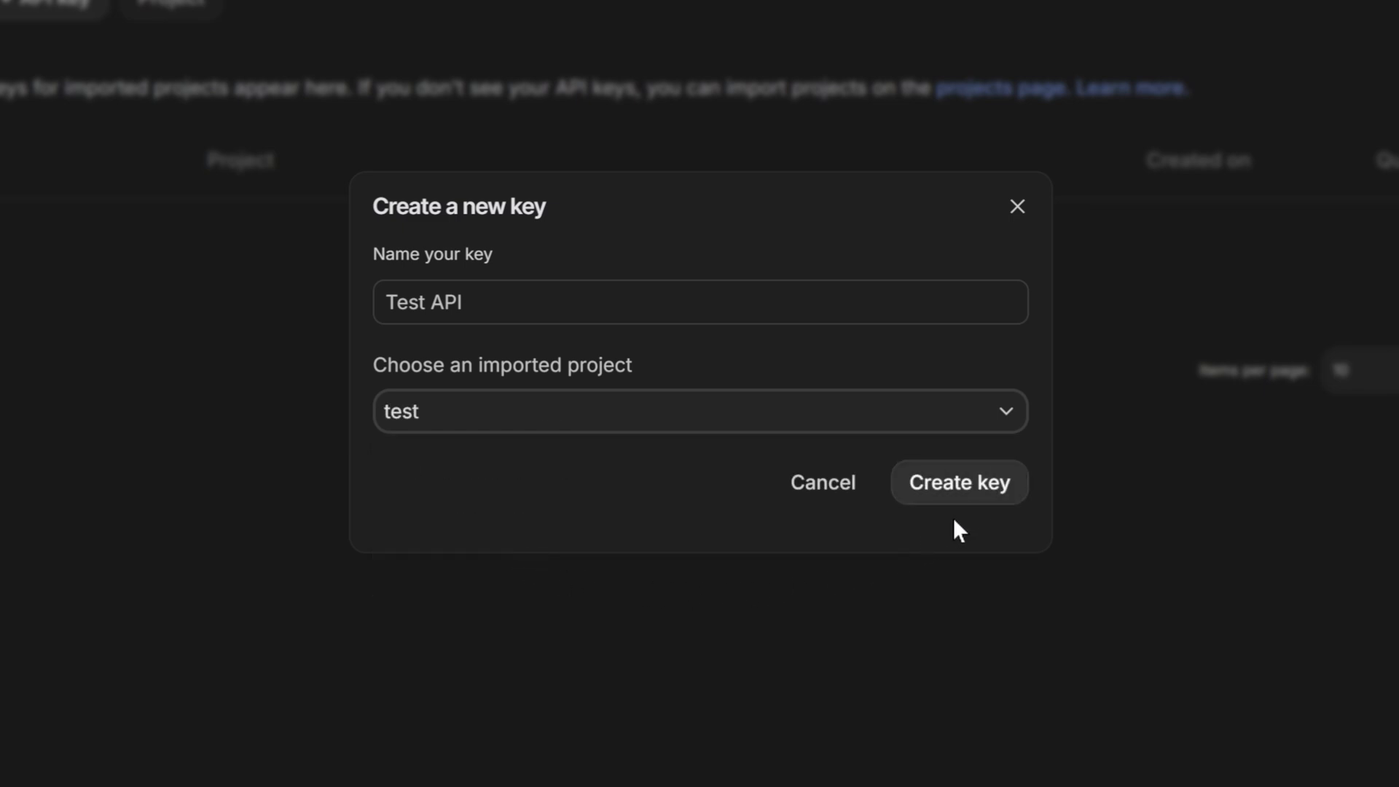
Confirm Create key for the 'Test API' key
click(958, 482)
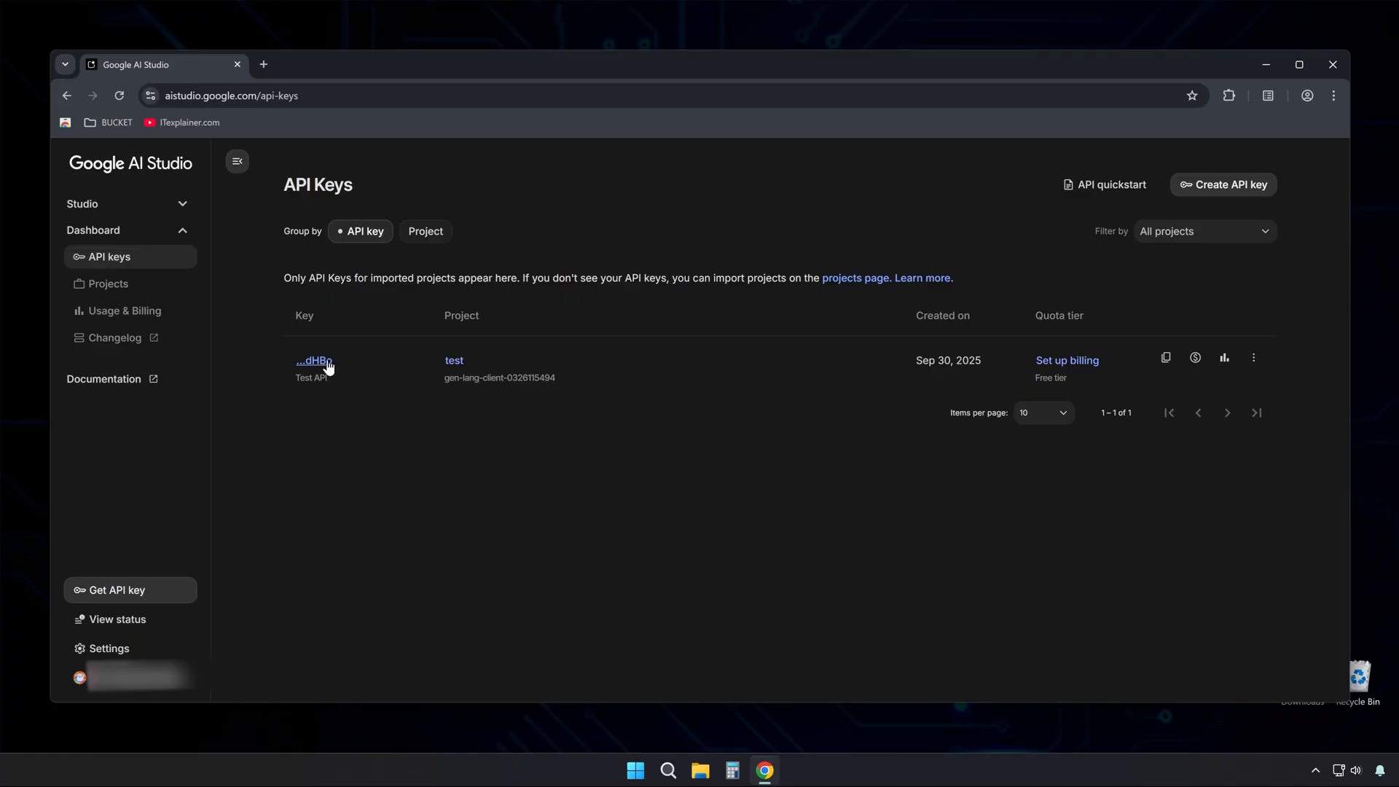
Open the ...dHBo key's details to view its name, project name and number
click(313, 361)
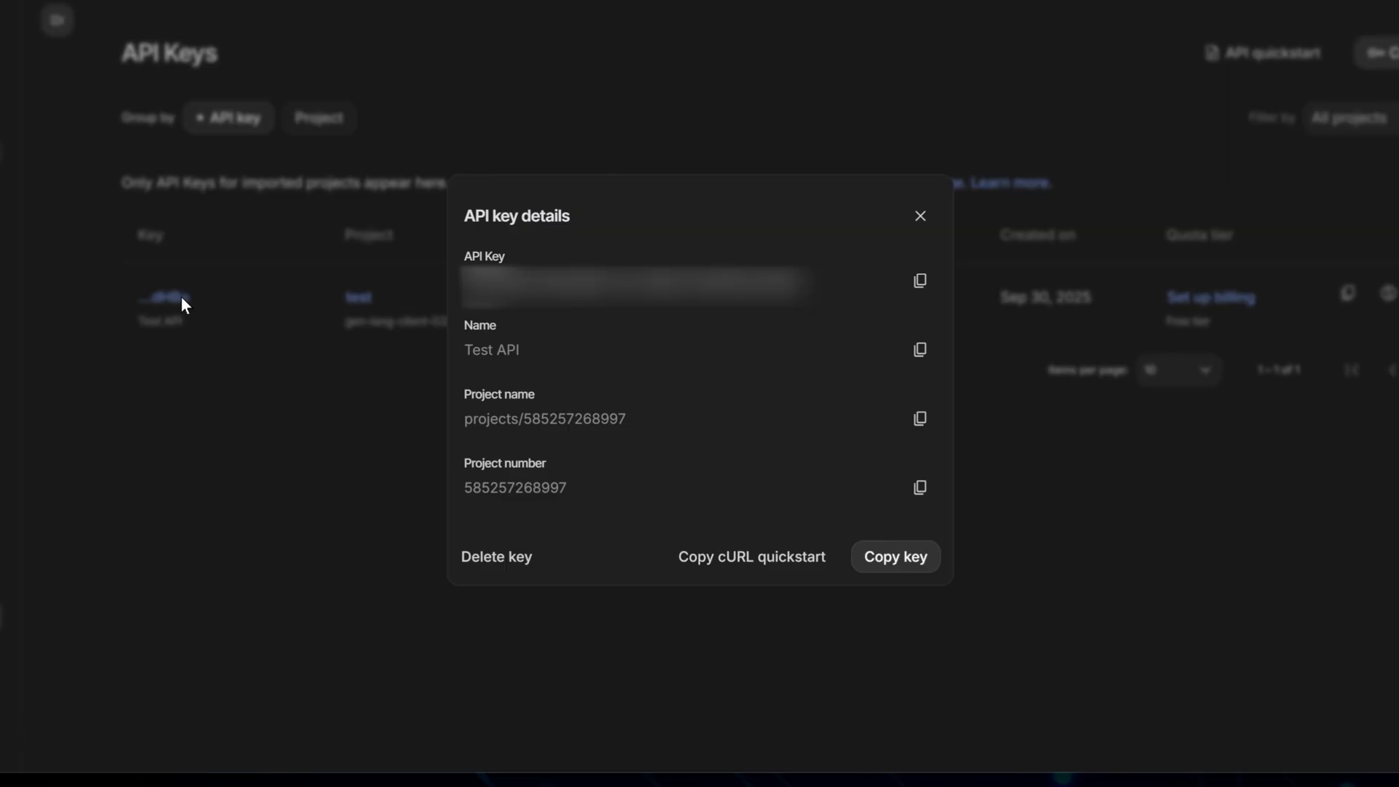
mouse_move(609, 523)
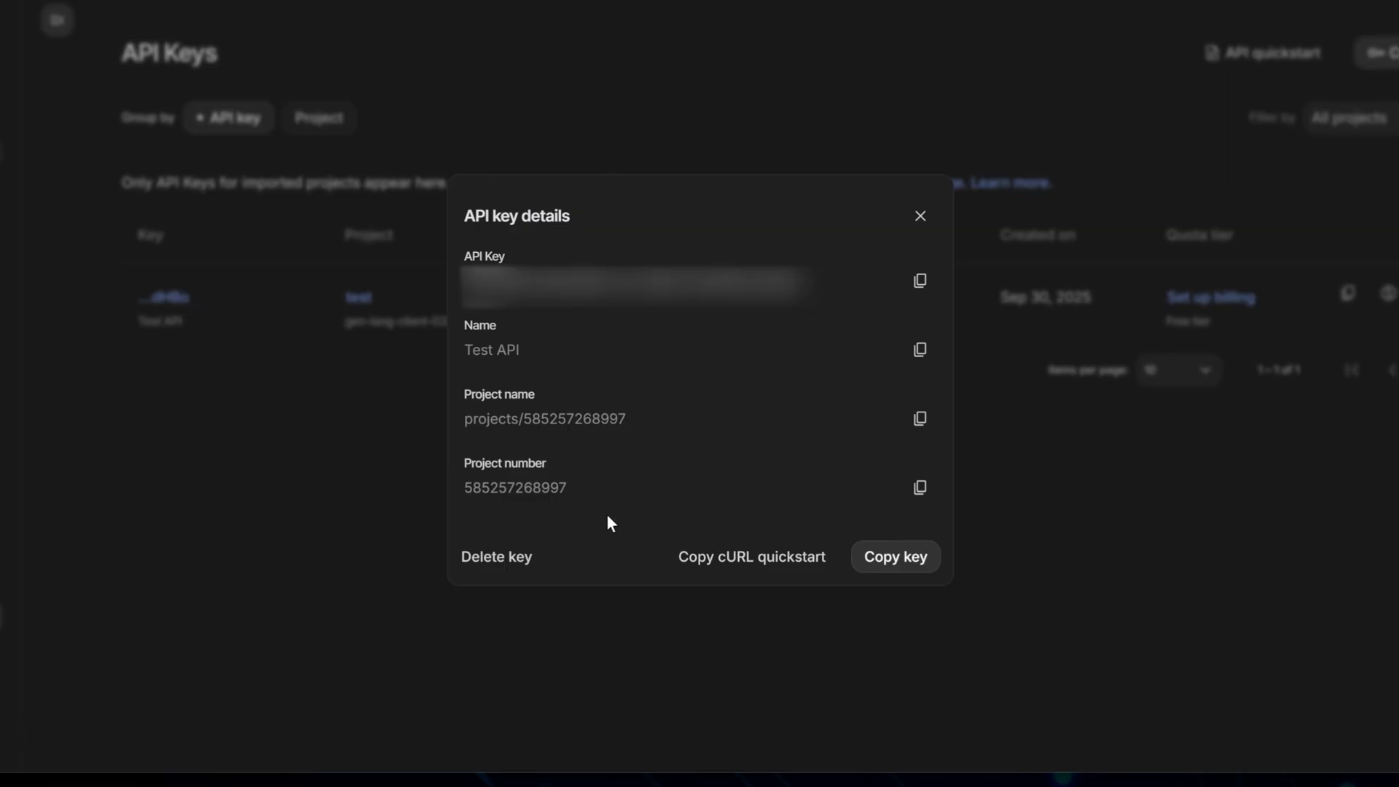
click(894, 556)
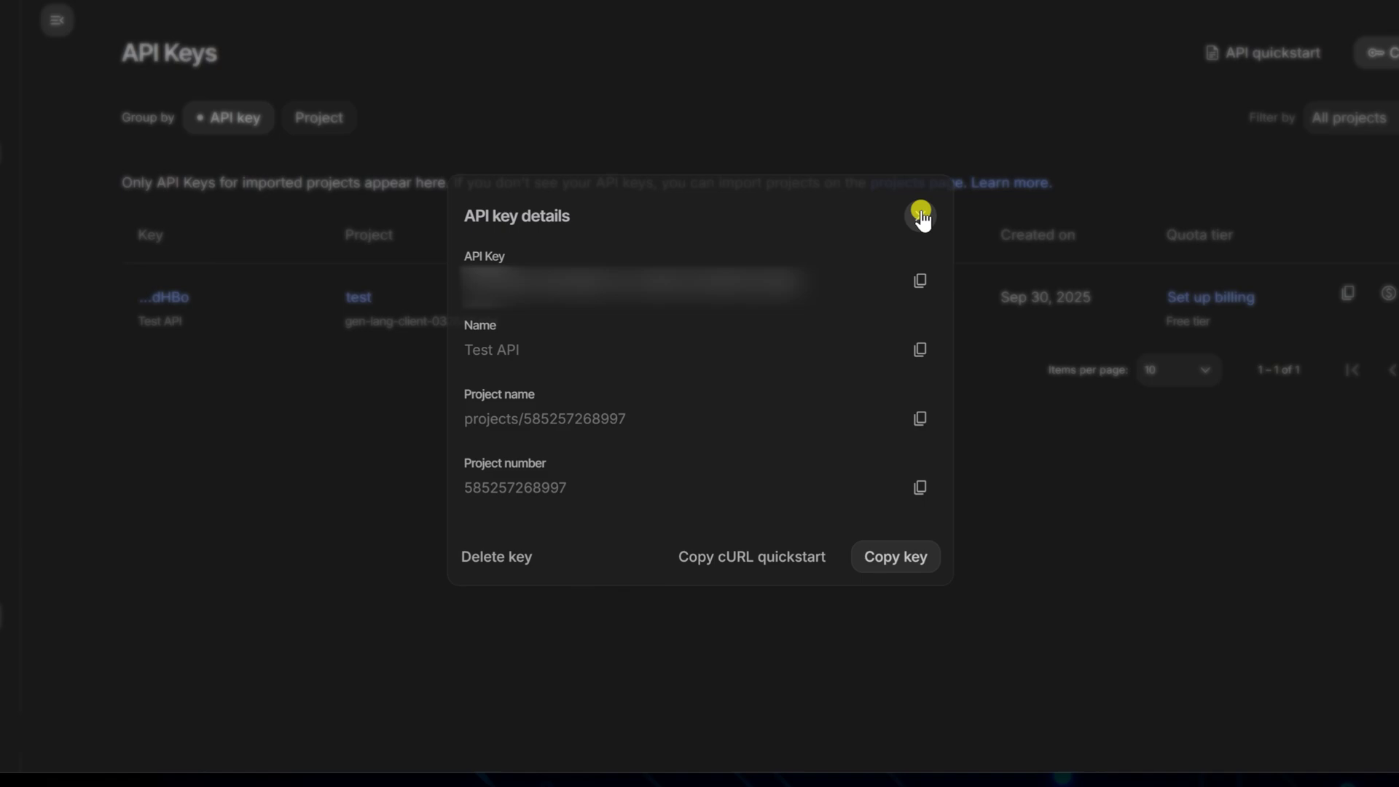
Close the key details, then choose View usage from the key's actions menu
click(919, 216)
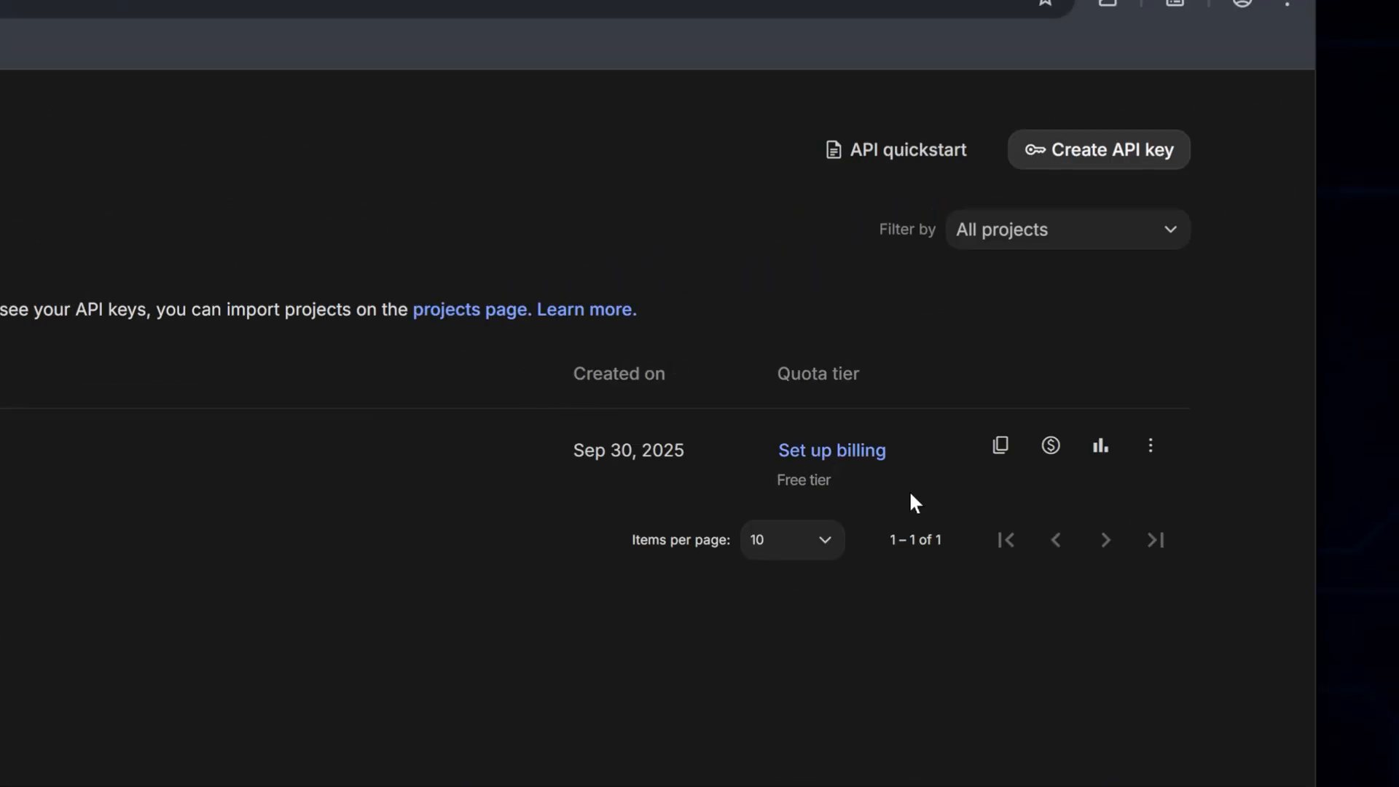
mouse_move(998, 446)
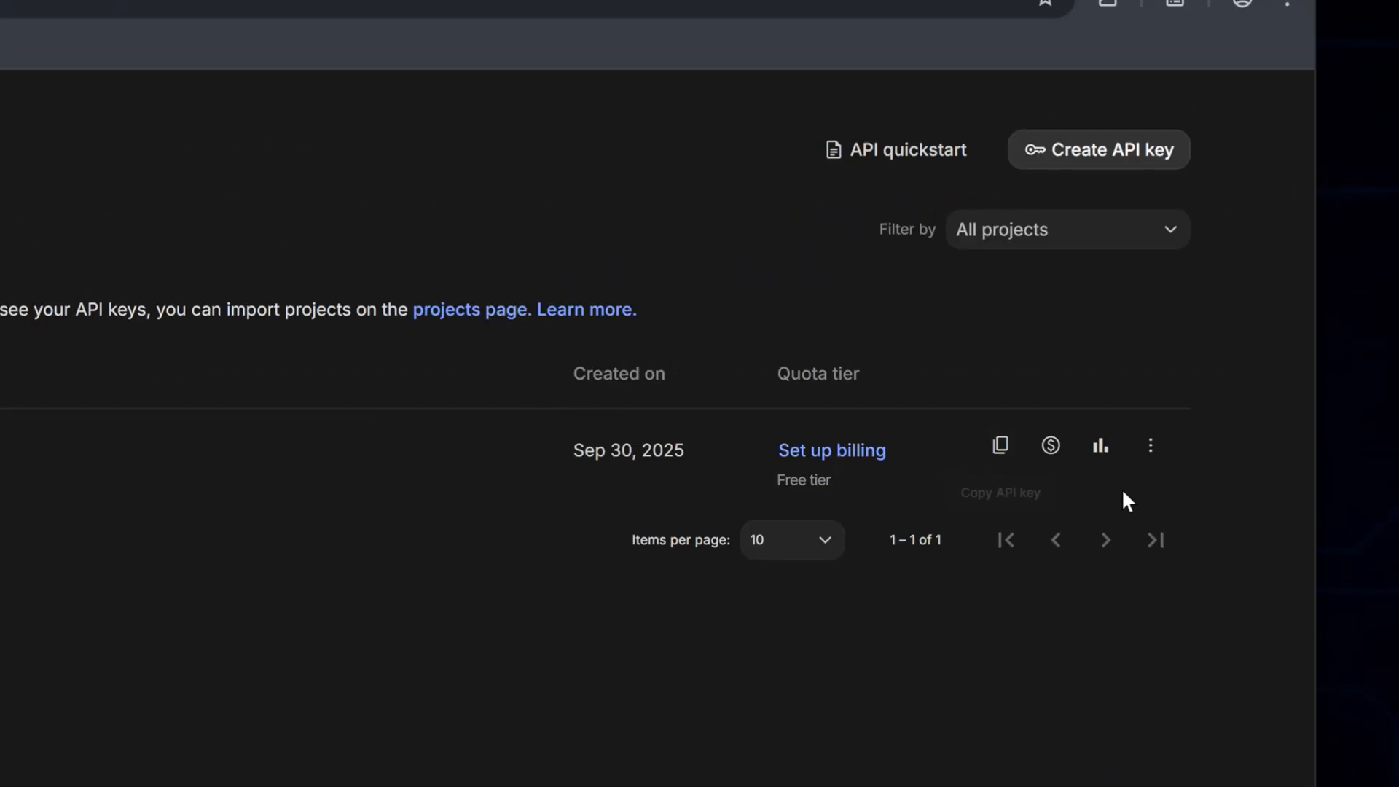
click(1149, 446)
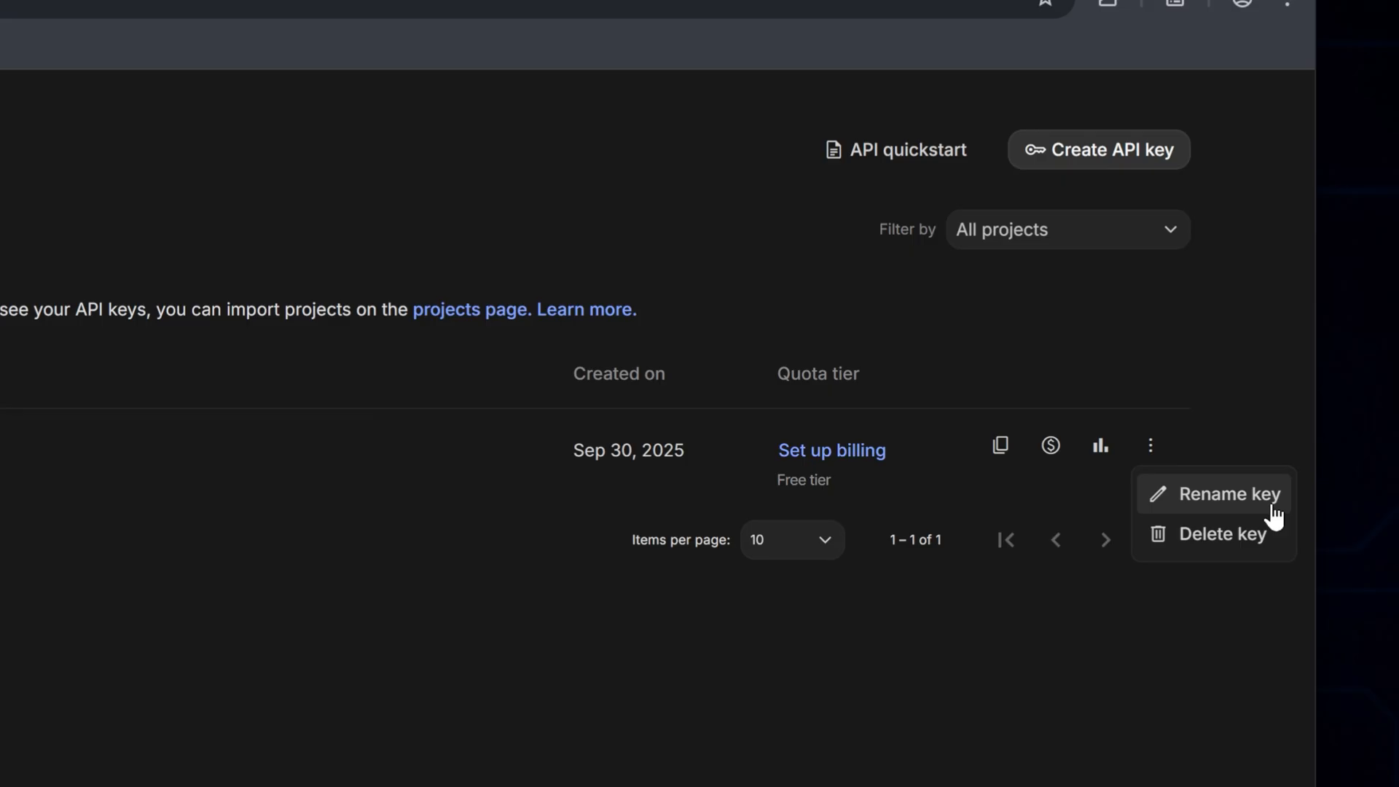
mouse_move(1284, 520)
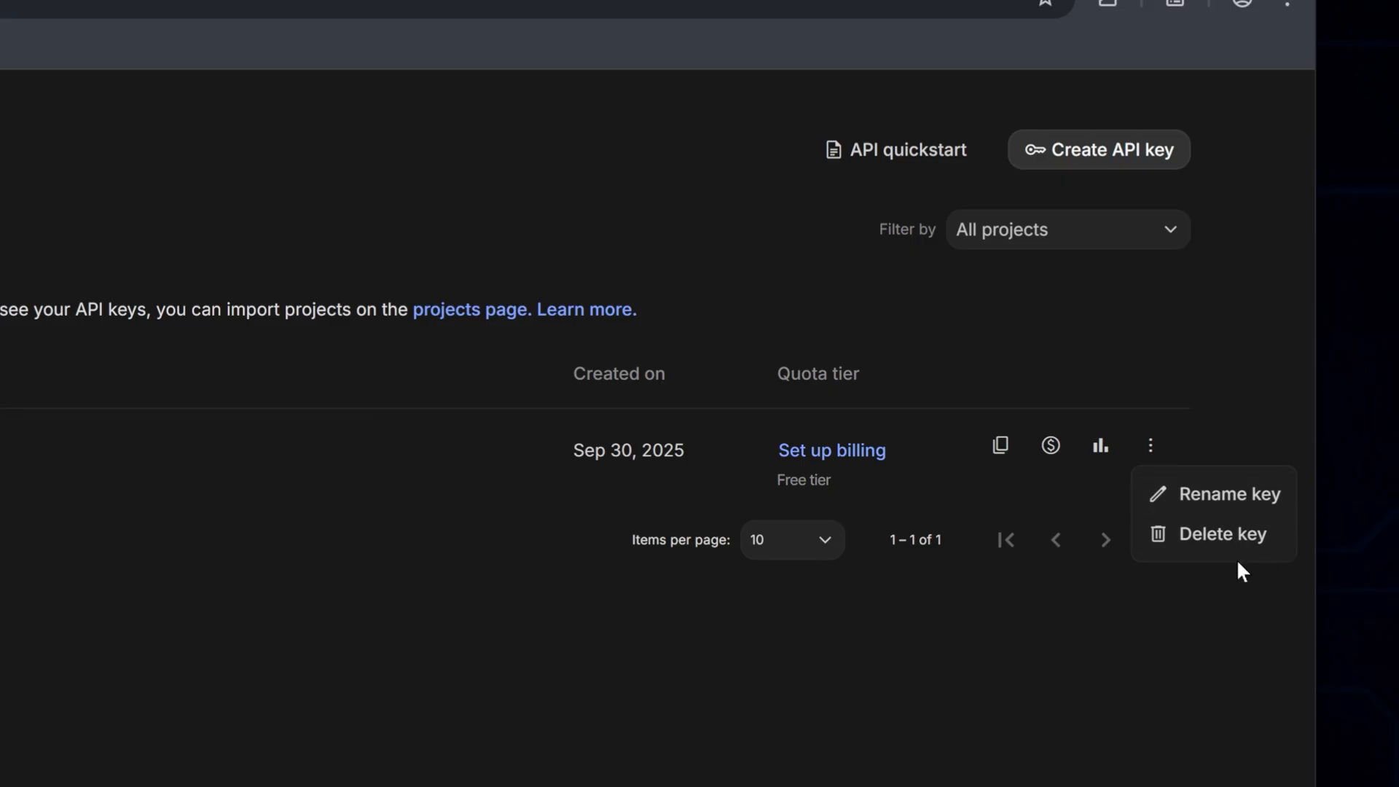
mouse_move(1049, 445)
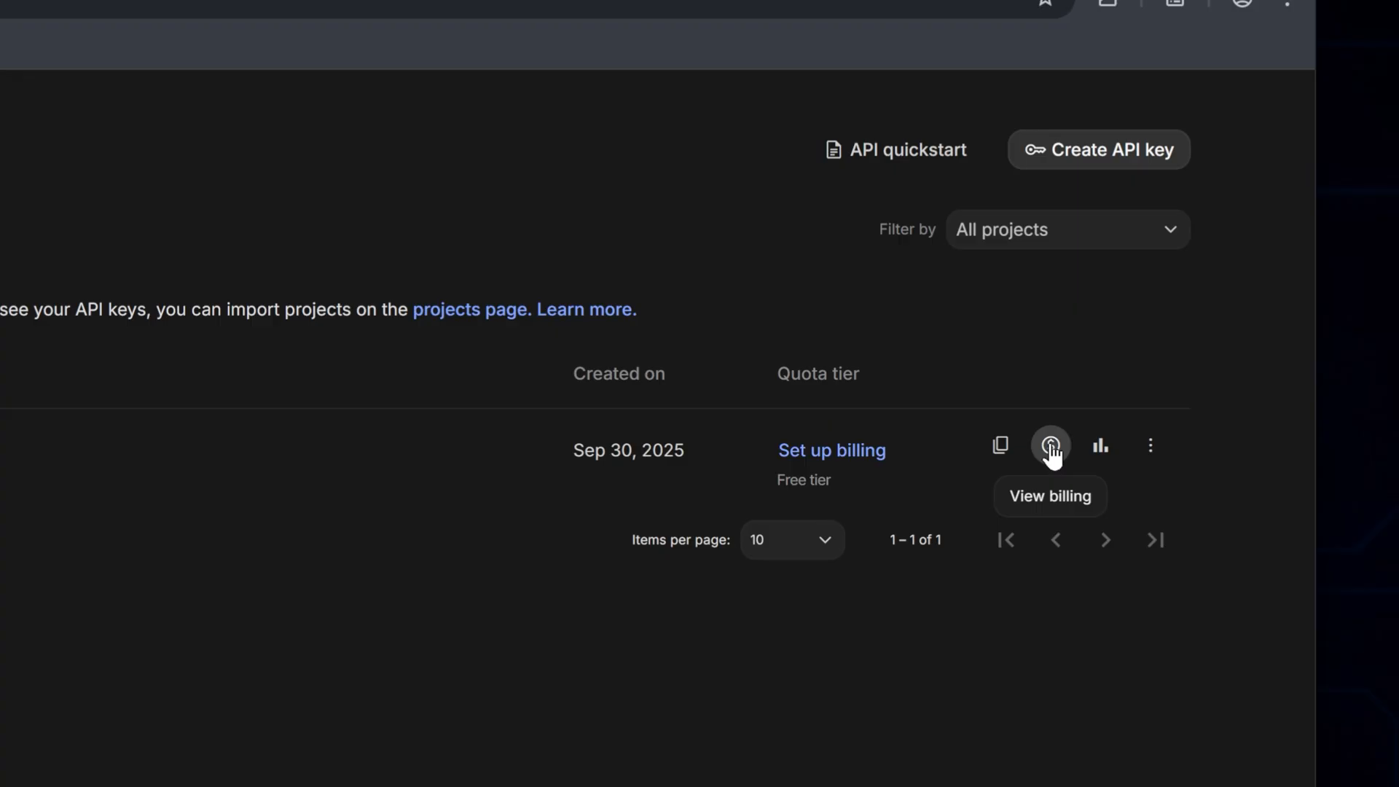
mouse_move(1100, 445)
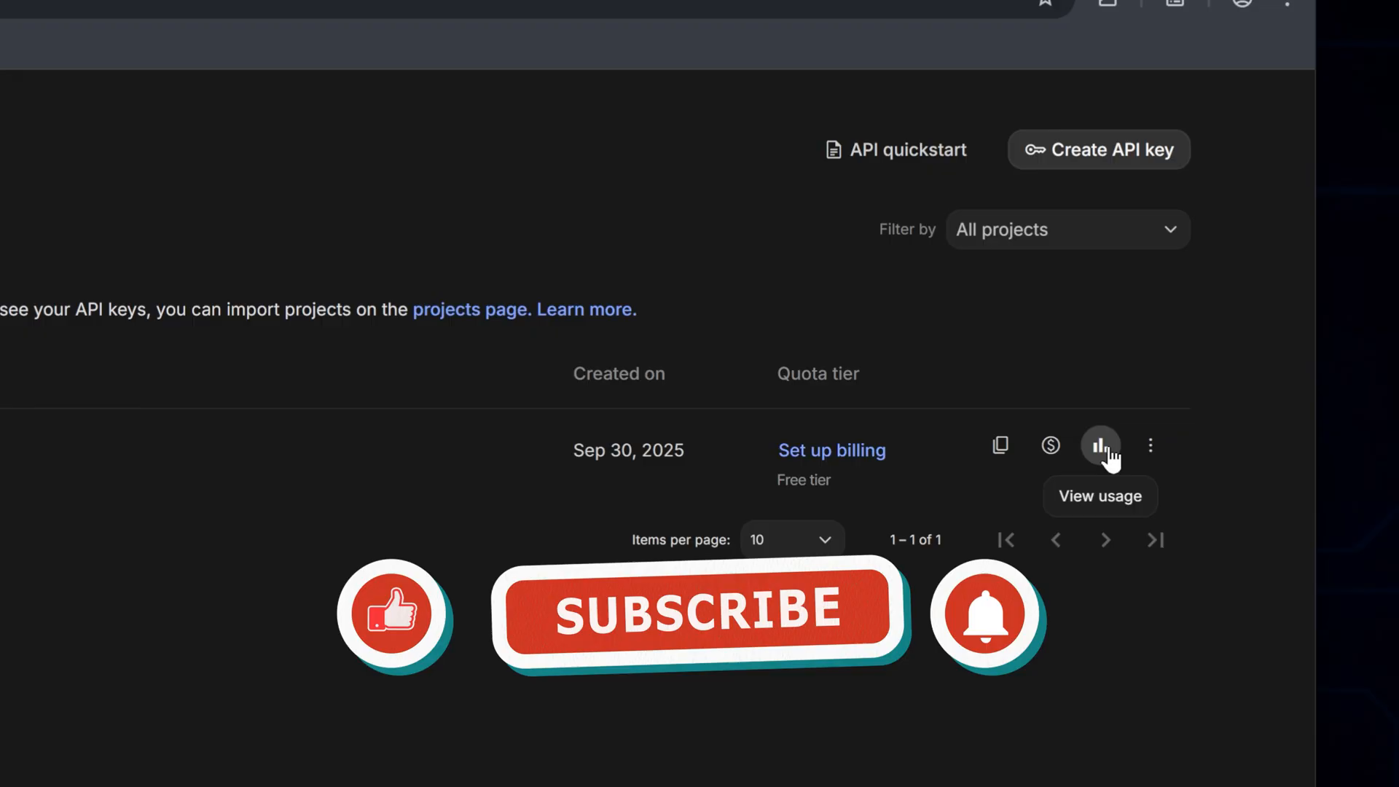
click(700, 612)
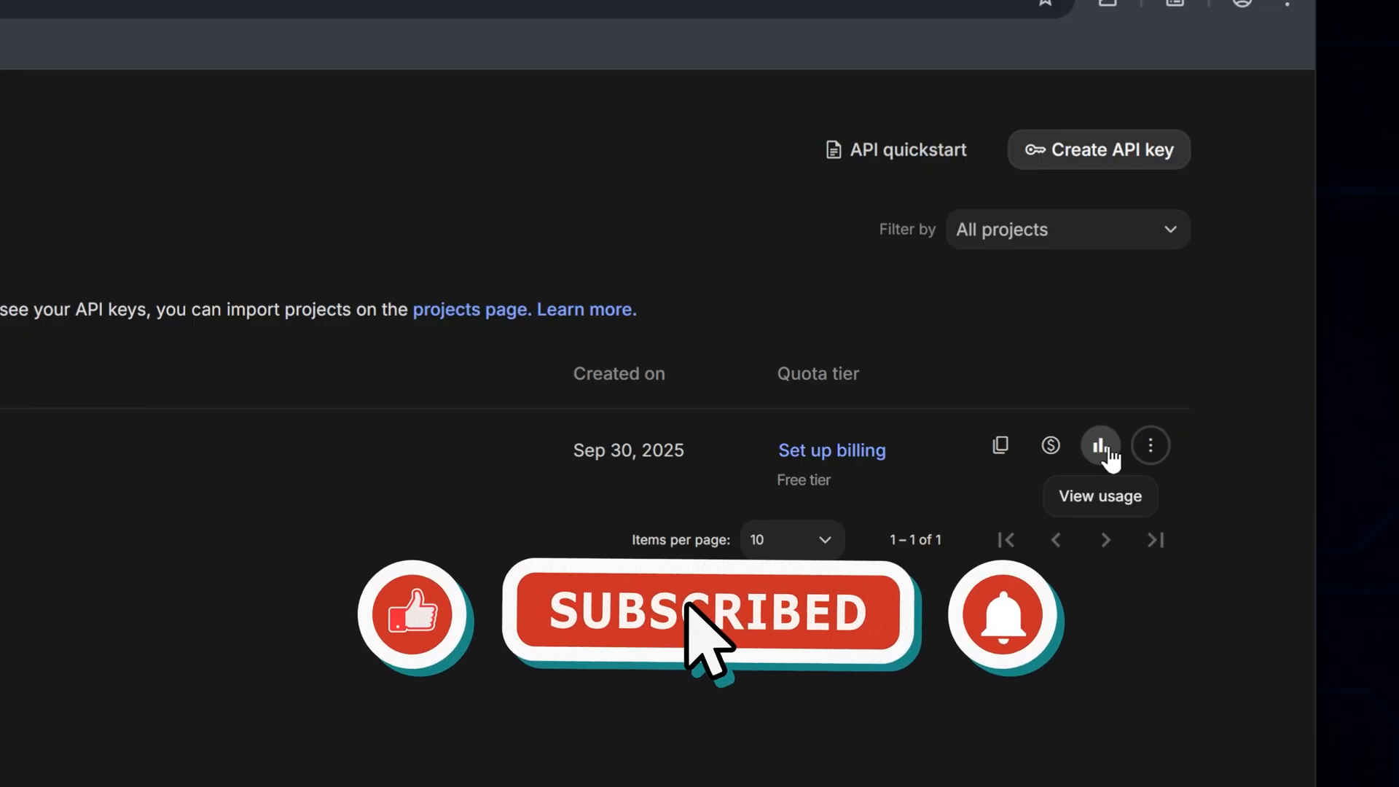